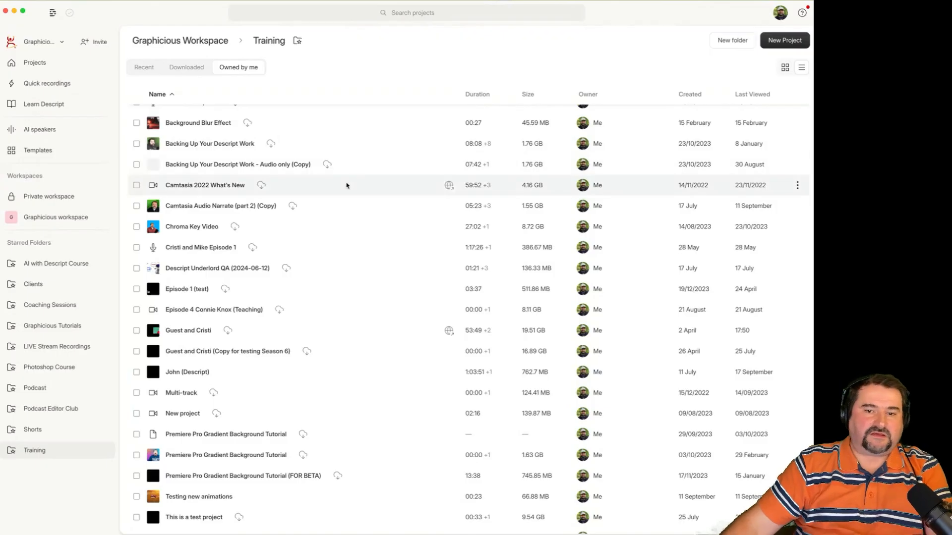
mouse_move(188, 16)
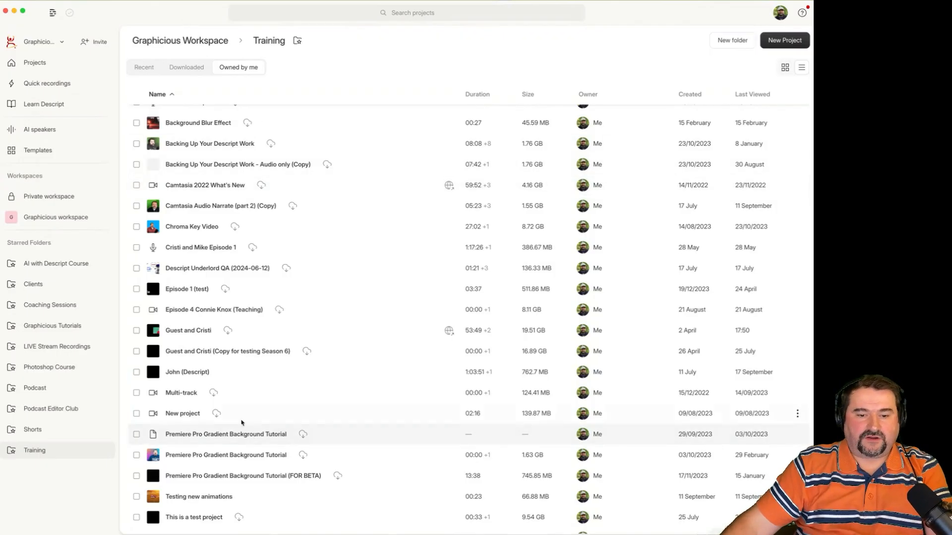
mouse_move(195, 330)
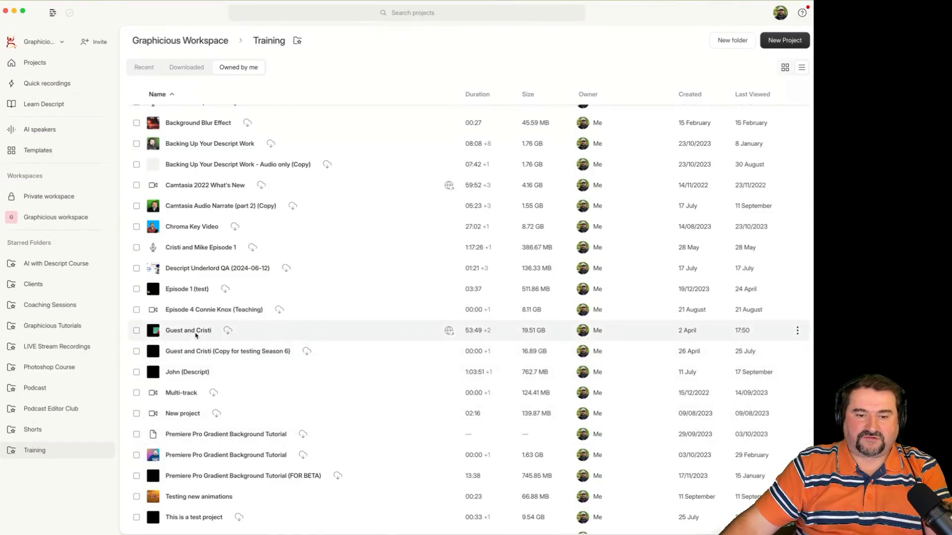
mouse_move(196, 351)
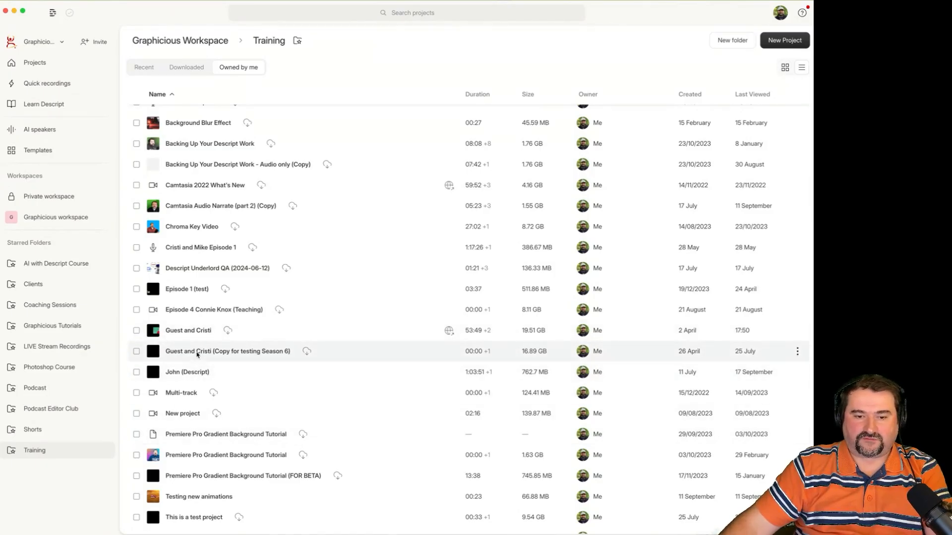
Open the Guest and Cristi project from the Training folder's project list.
double_click(227, 351)
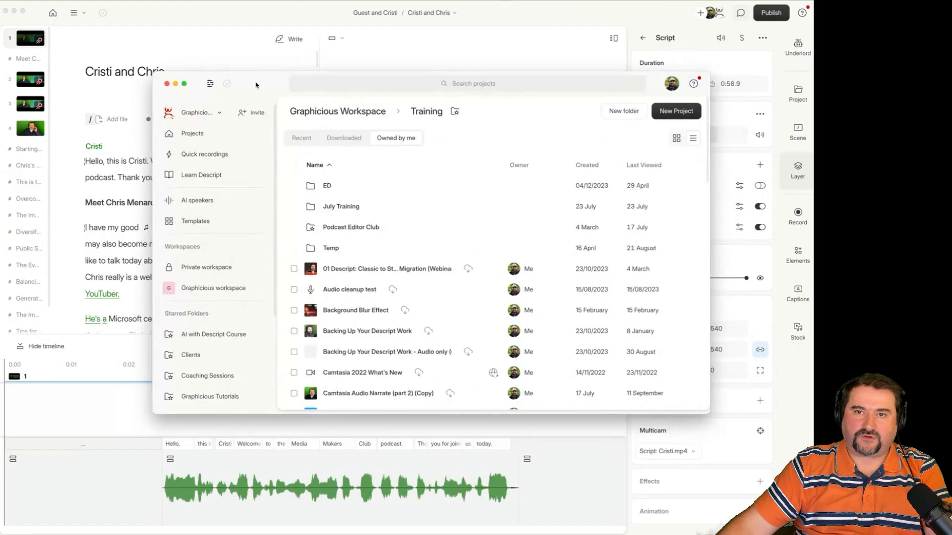
Create a new video project in the second window and name it 'Target'.
click(675, 110)
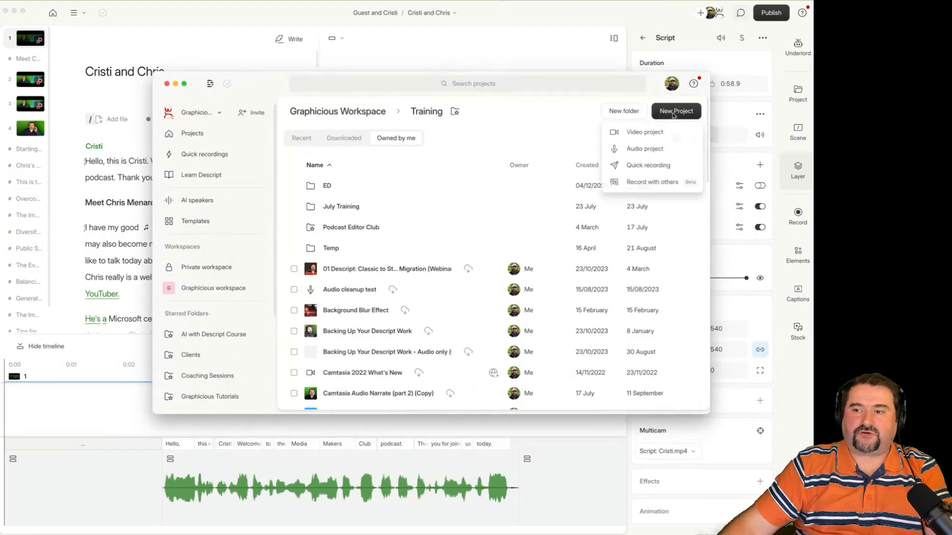
click(645, 131)
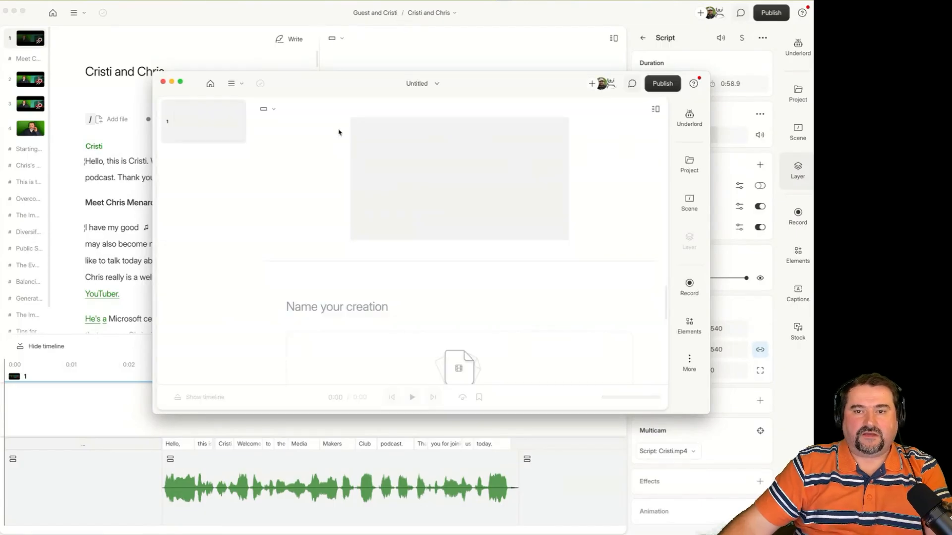
text(Target project)
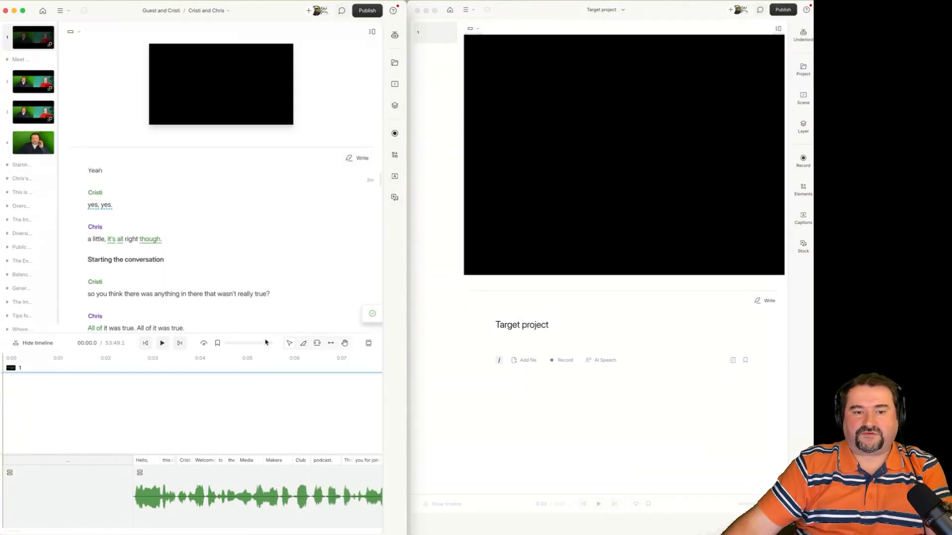
Scroll the Guest and Cristi script down to the passage about how the YouTube channel started.
scroll(down, 3)
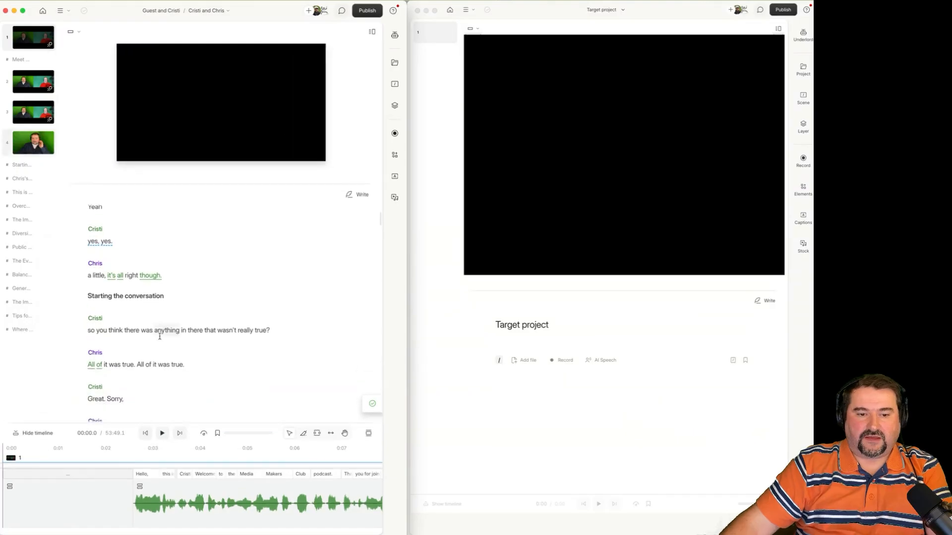
scroll(down, 3)
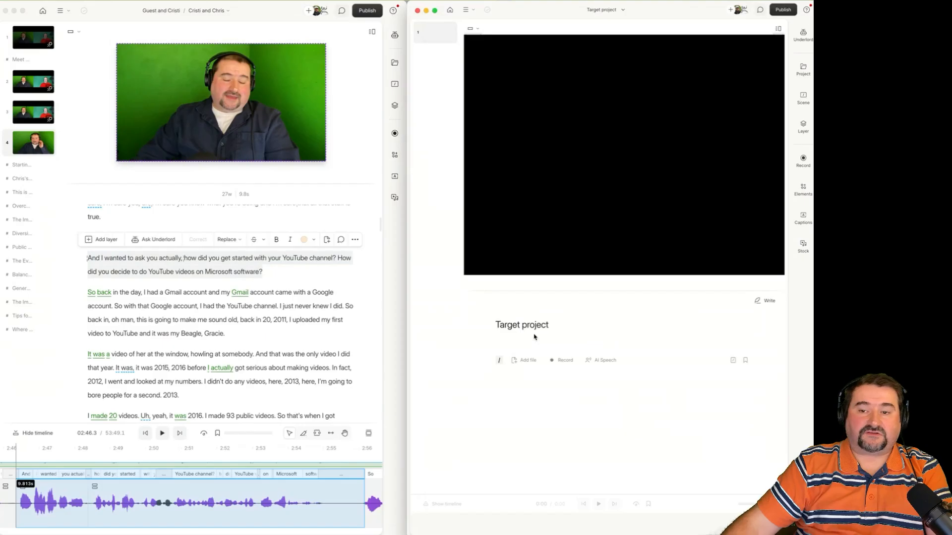
mouse_move(504, 363)
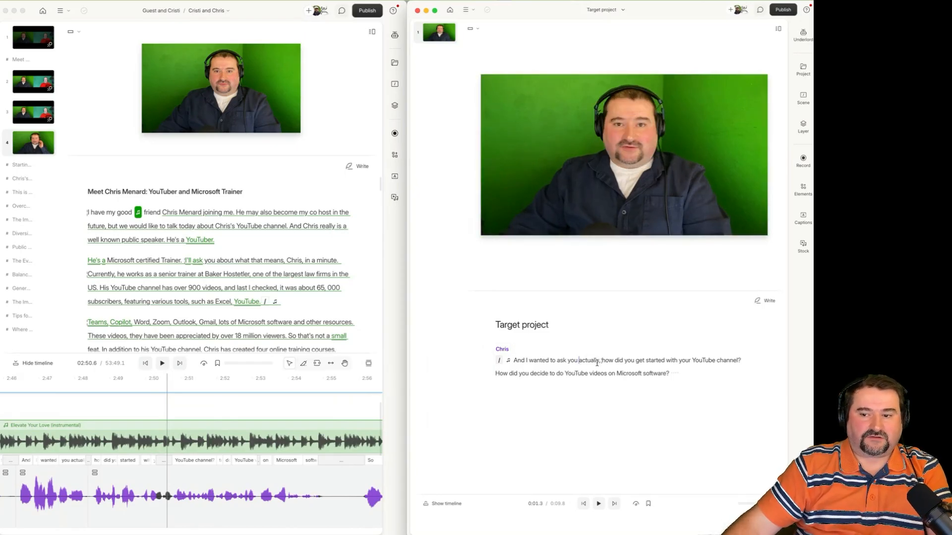
Show Target project's files and expand the Sequences folder holding Cristi and Chris.
click(802, 69)
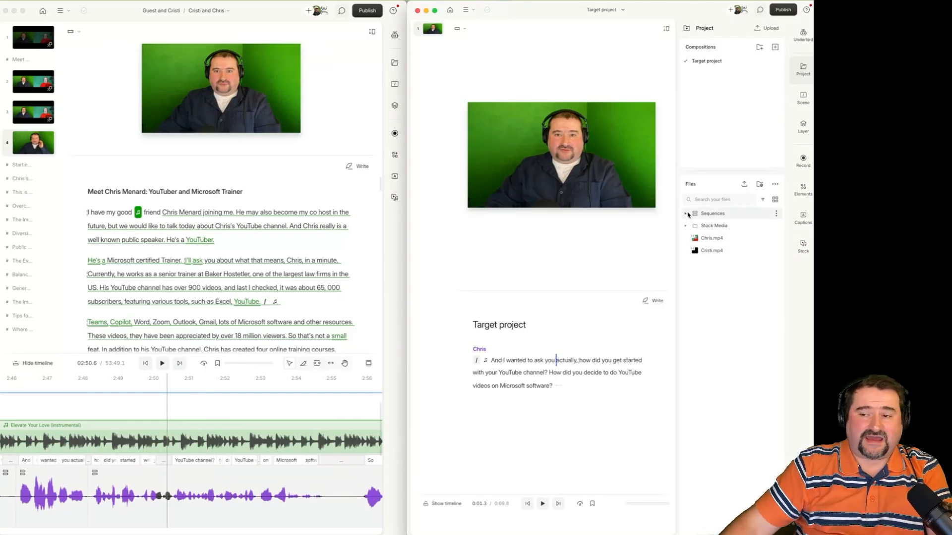
click(685, 213)
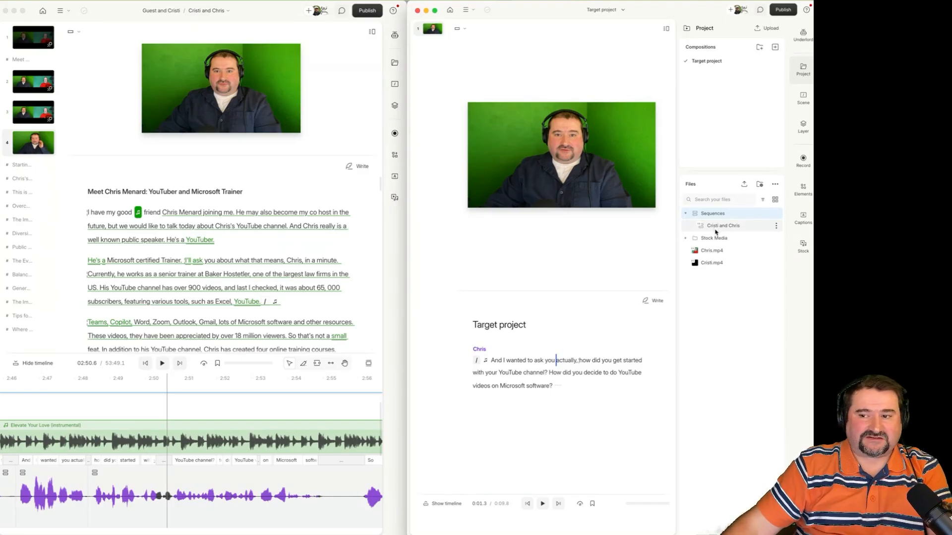
mouse_move(713, 231)
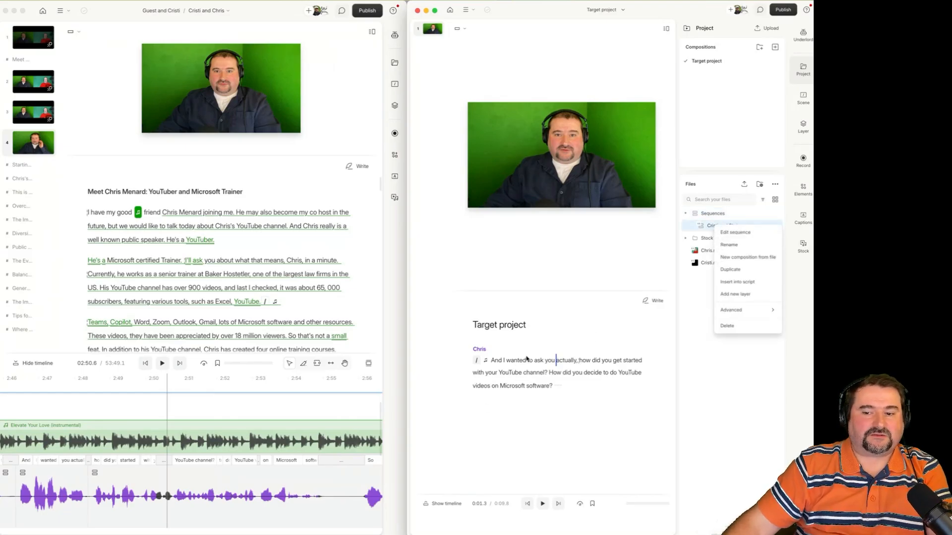
mouse_move(731, 251)
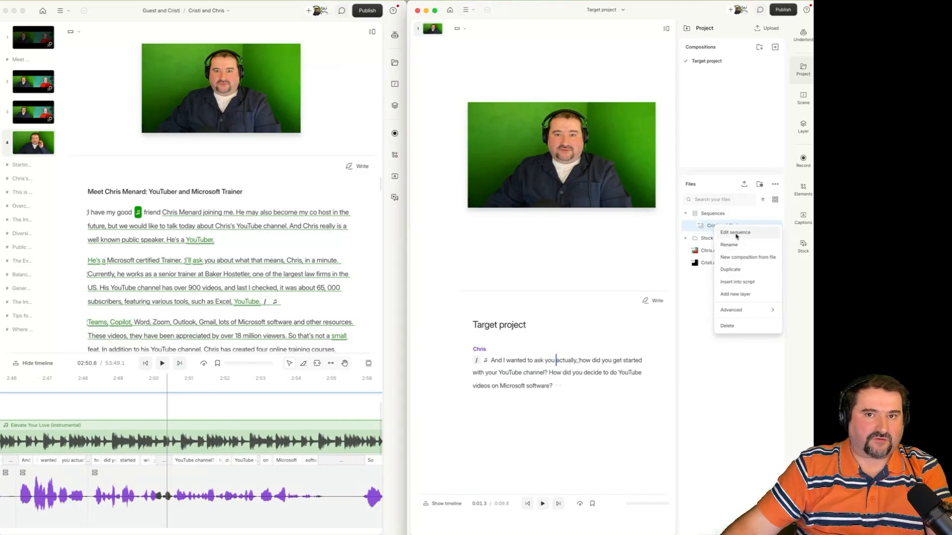
Edit the Cristi and Chris sequence, revealing its Cristi.mp4 and Chris.mp4 tracks.
click(735, 232)
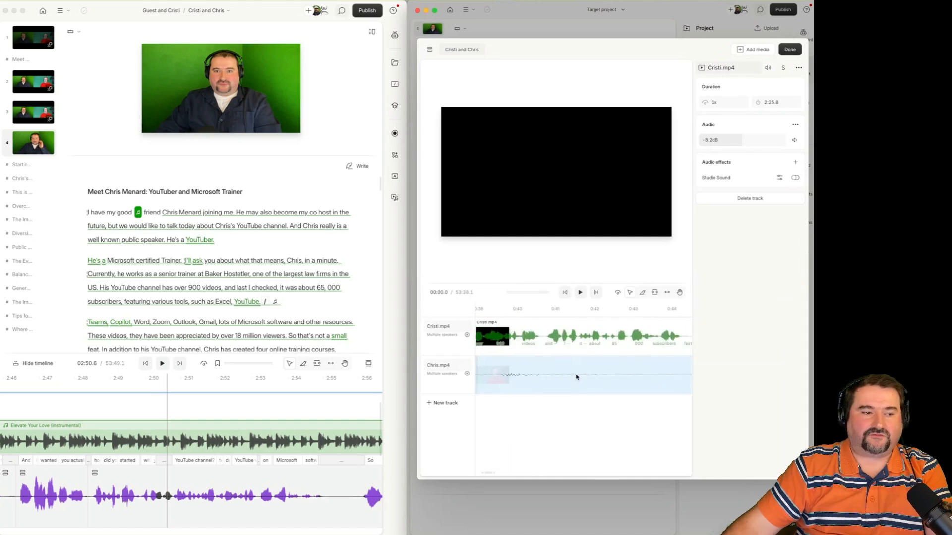
scroll(right, 3)
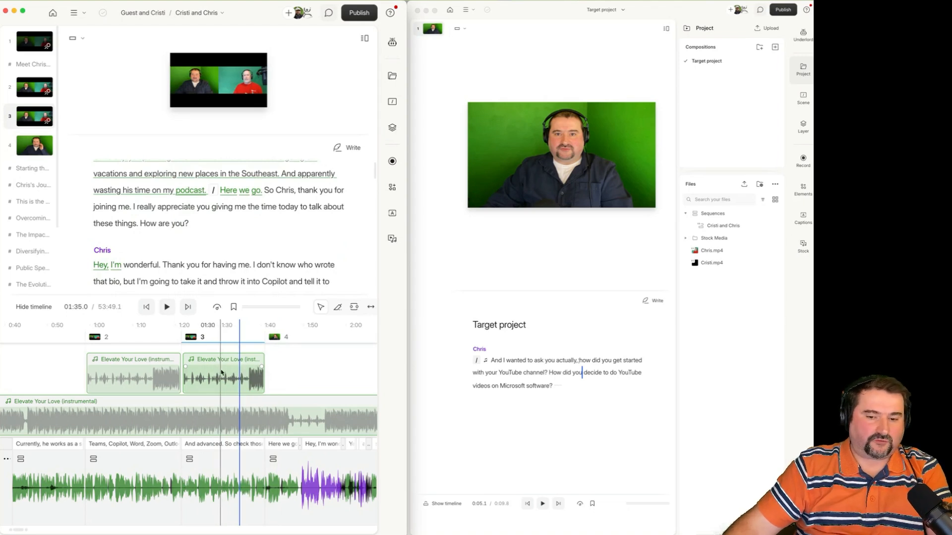
Copy the Elevate Your Love music clip from the source project's timeline.
right_click(225, 374)
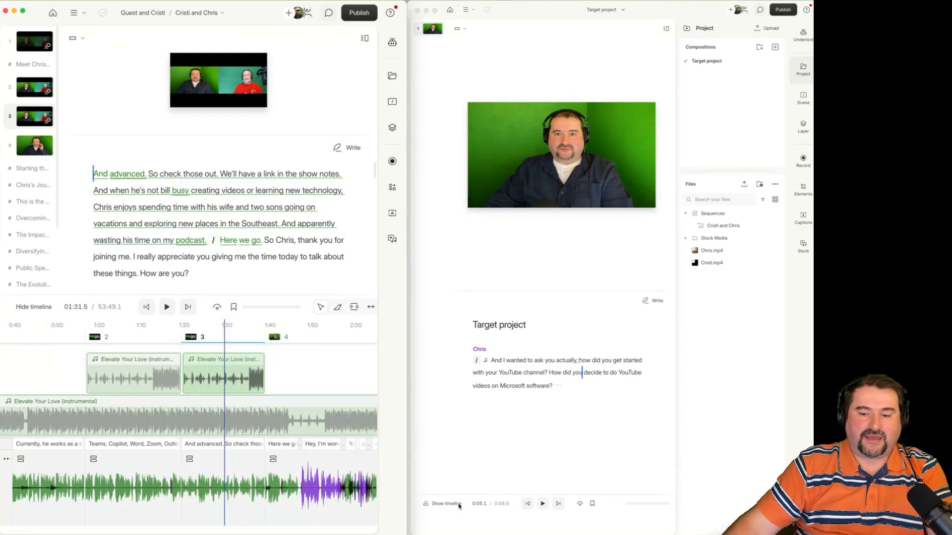
Show Target project's timeline to place the Elevate Your Love clip under Chris's question.
click(447, 504)
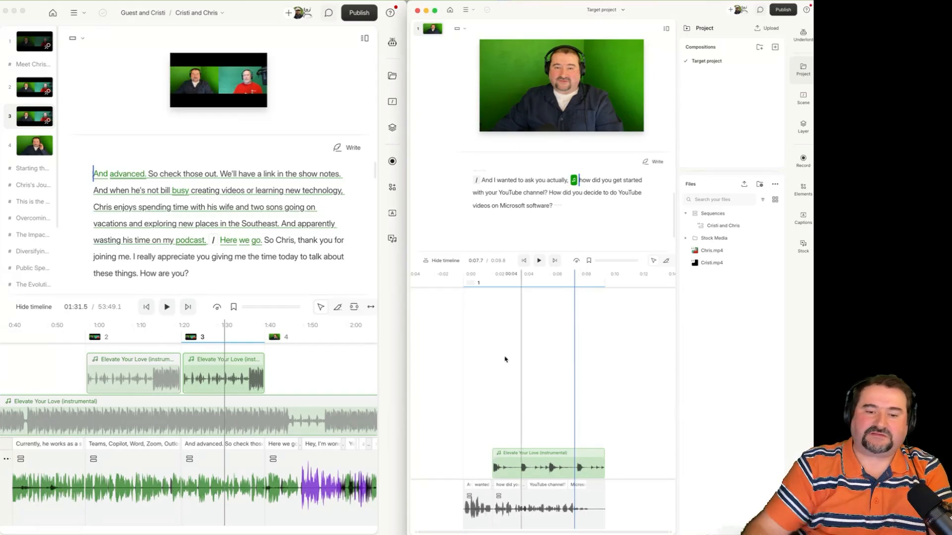
mouse_move(536, 386)
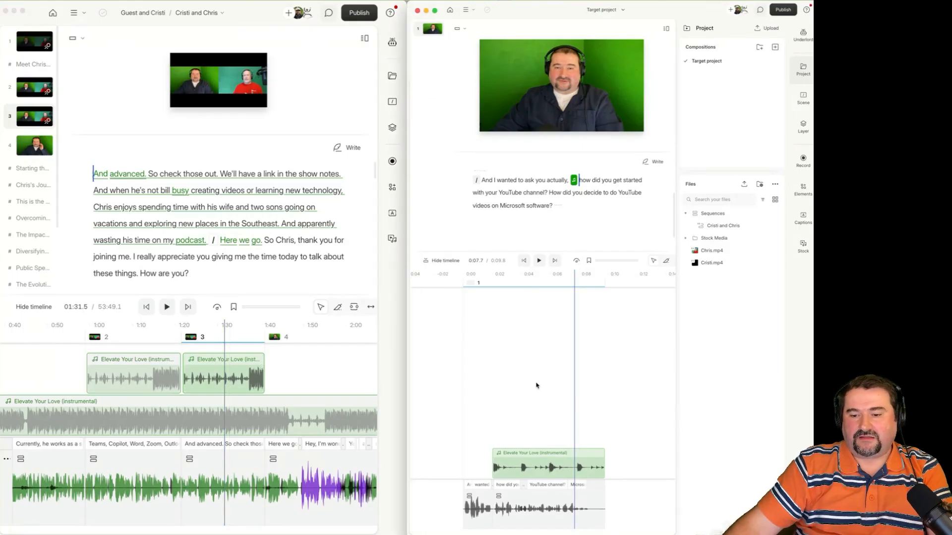